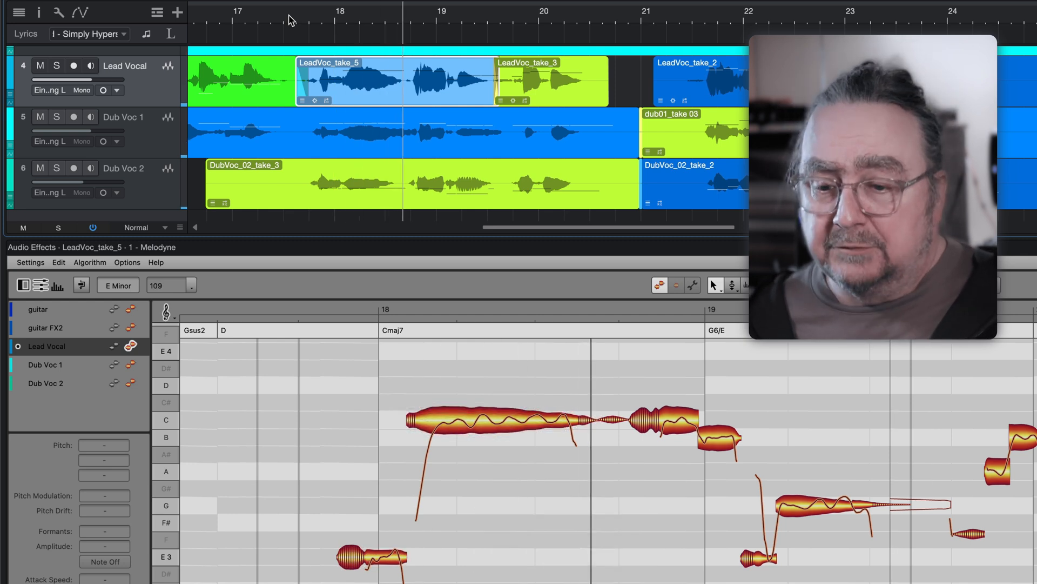
Play the lead vocal's long C note, then show Lead Vocal, Dub Voc 1 and Dub Voc 2 blobs together
{"action": "left_click", "coordinate": [288, 405]}
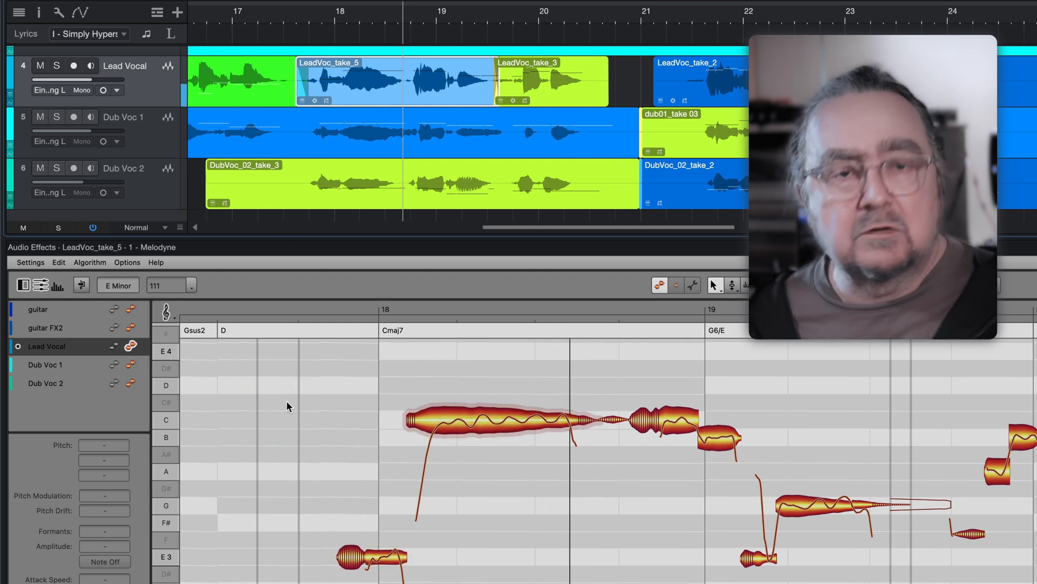
{"action": "key", "text": "space"}
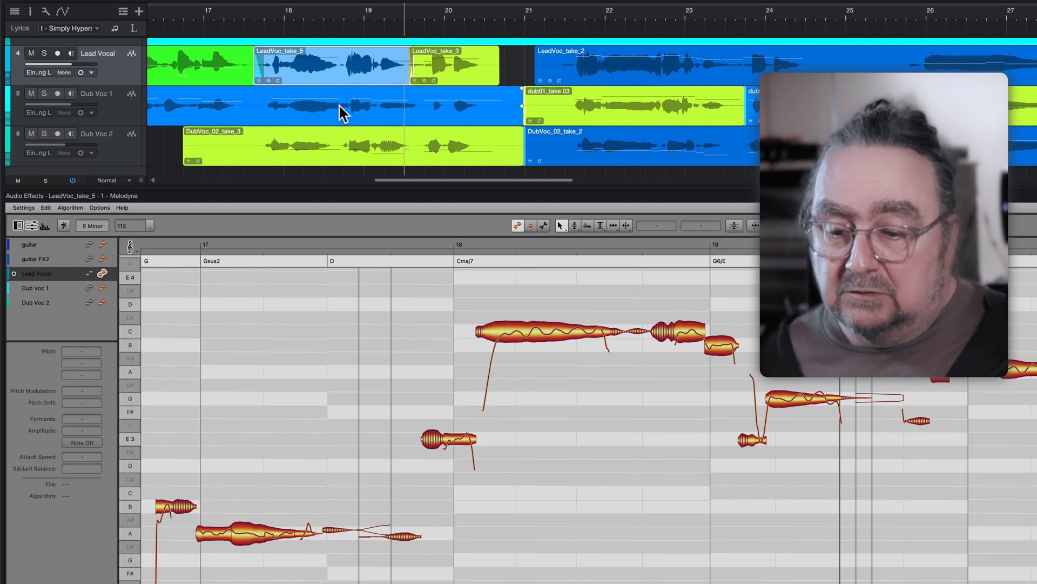
{"action": "left_click", "coordinate": [346, 151]}
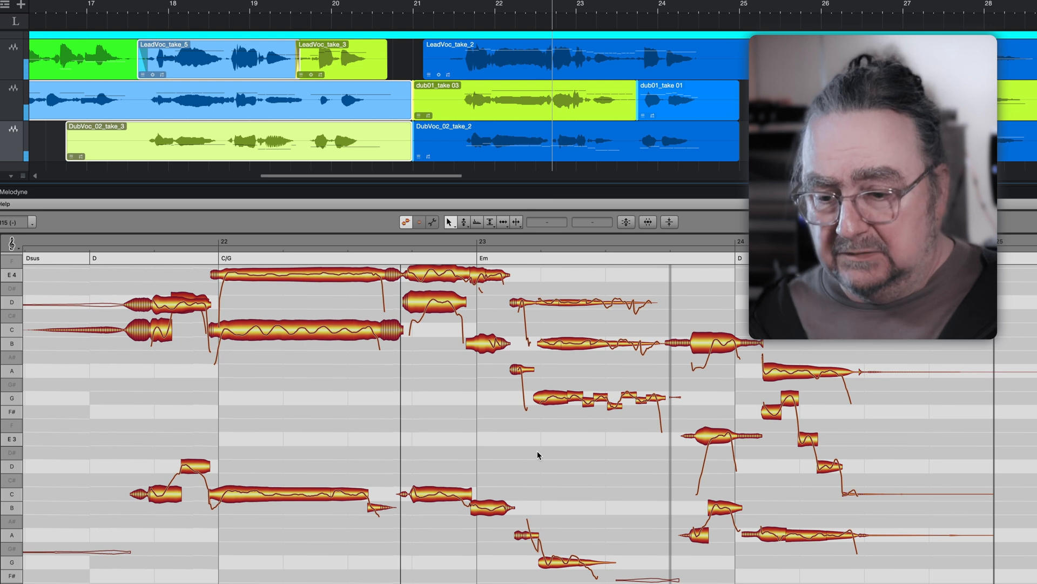
Select the passage's notes and solo-play just that selection through the Em section
{"action": "left_click", "coordinate": [135, 330]}
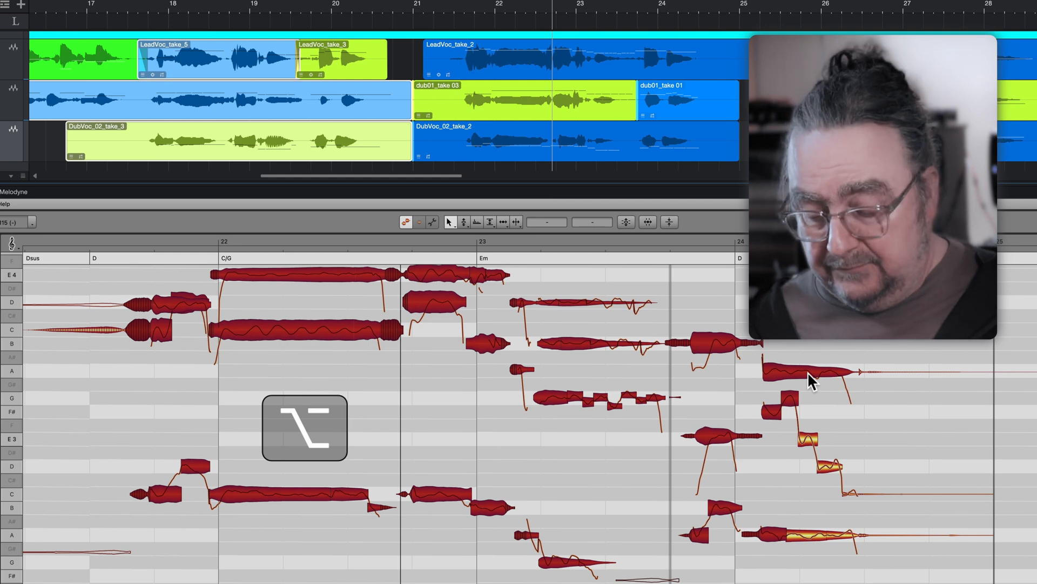
{"action": "key", "text": "space"}
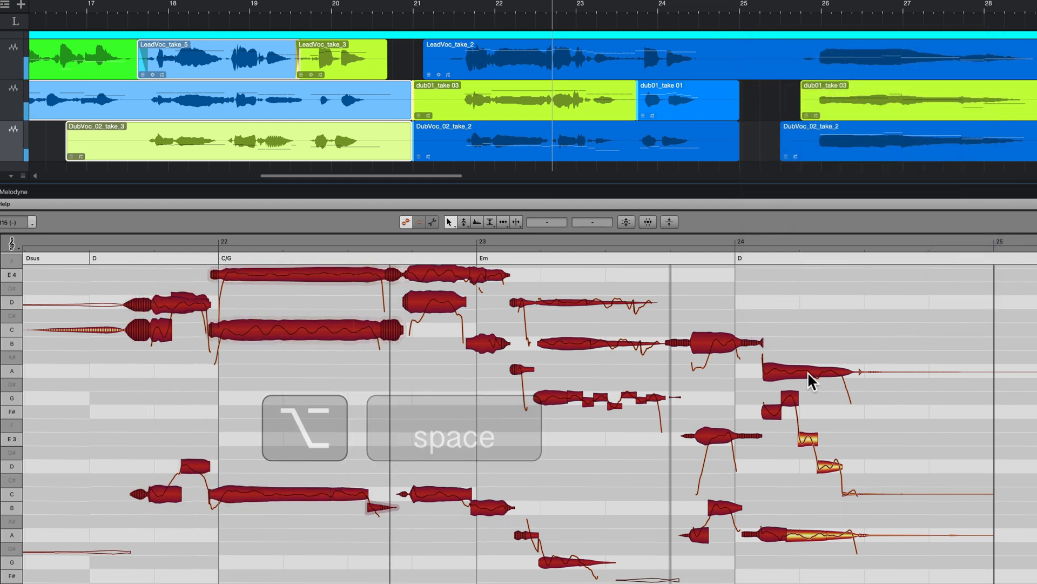
{"action": "key", "text": "space"}
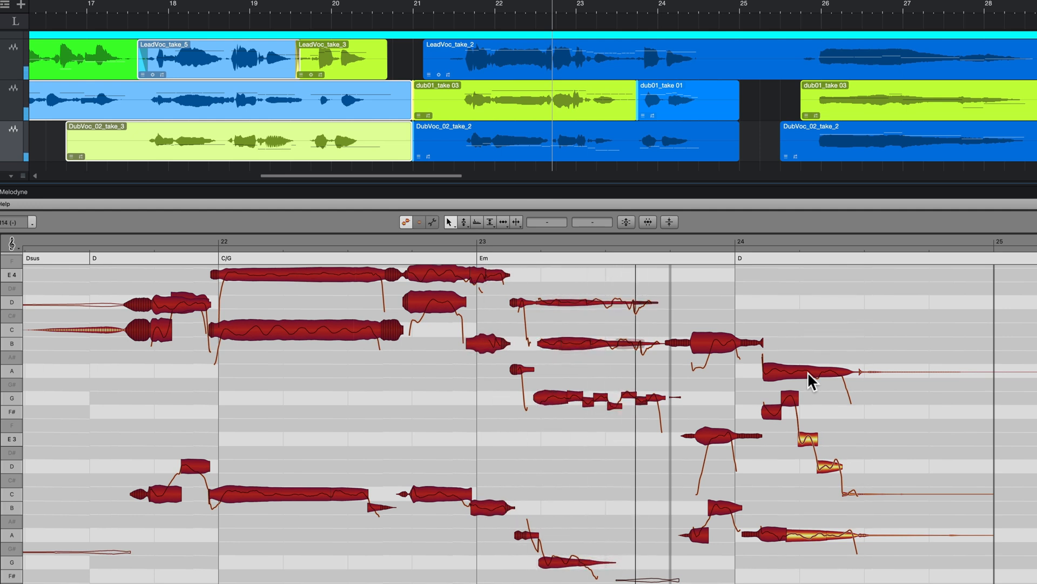